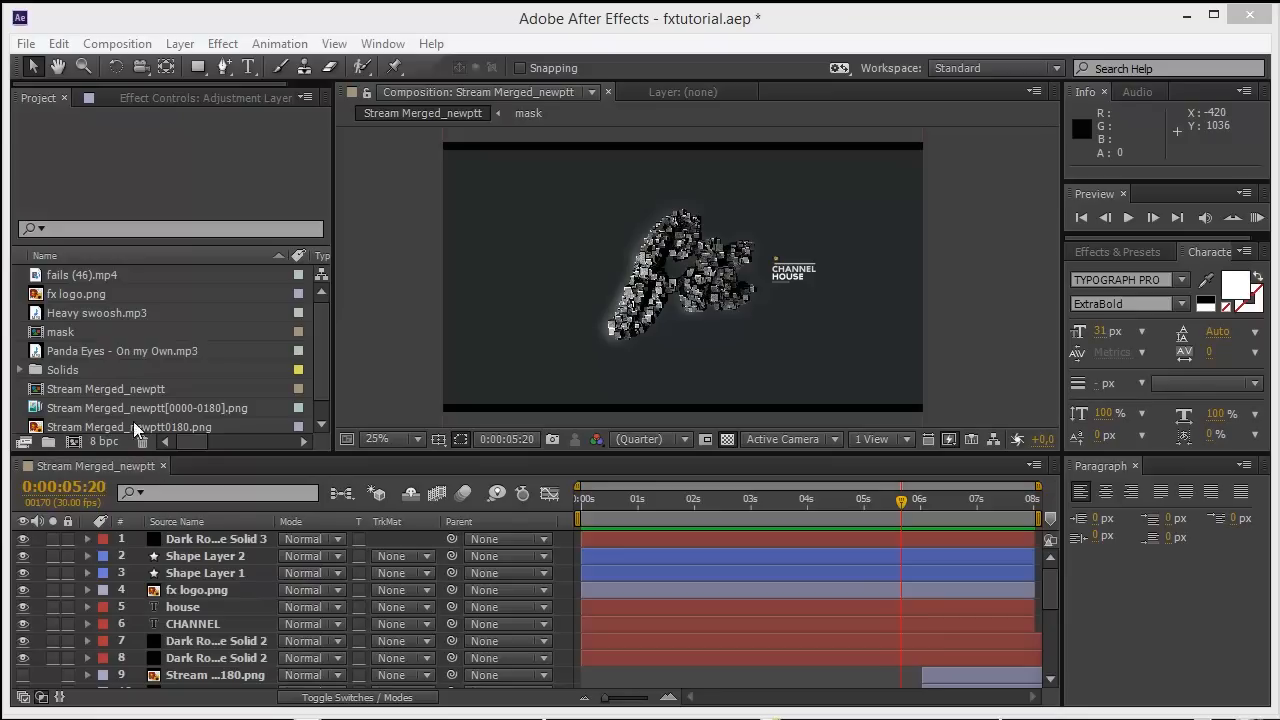
{"action": "mouse_move", "coordinate": [491, 495]}
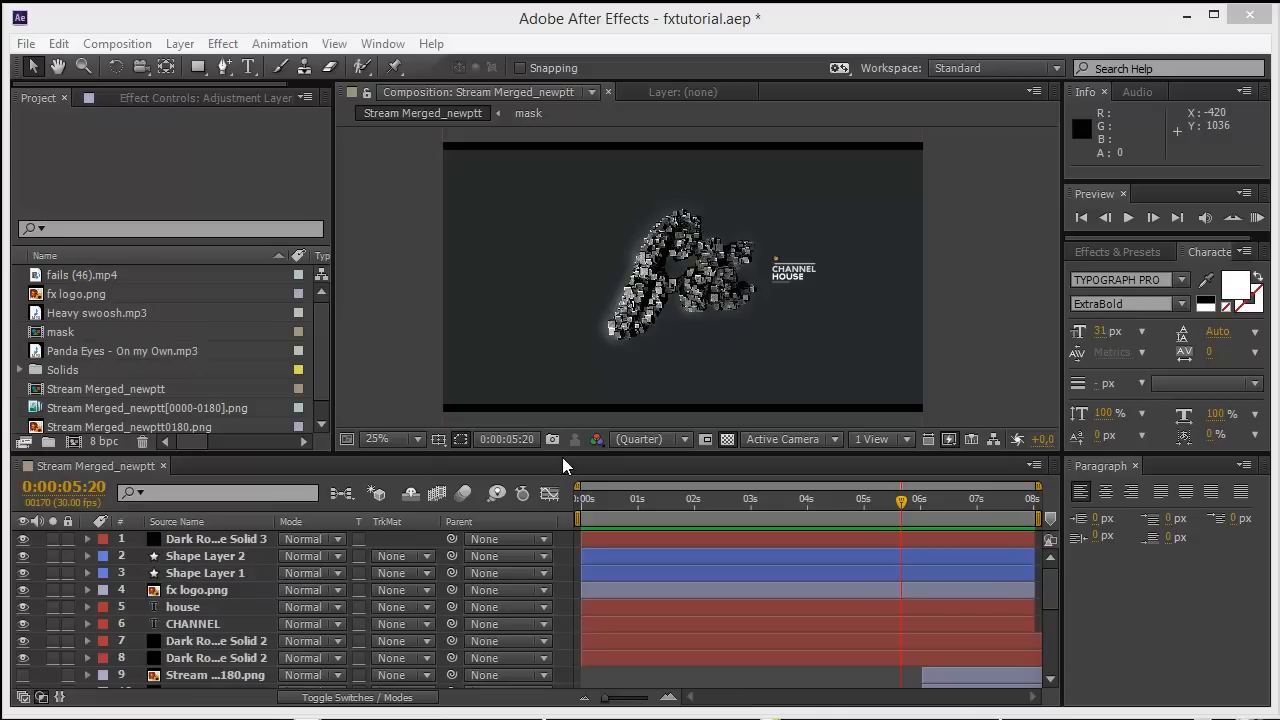
{"action": "mouse_move", "coordinate": [708, 447]}
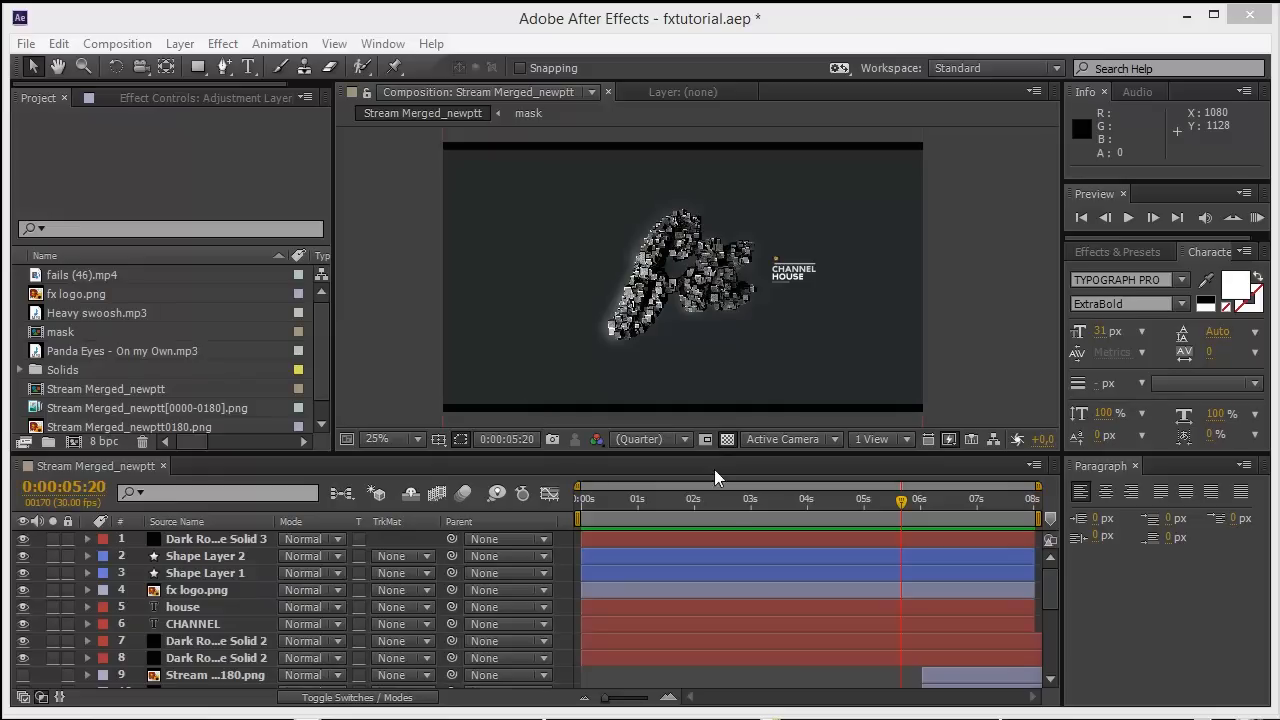
{"action": "mouse_move", "coordinate": [875, 505]}
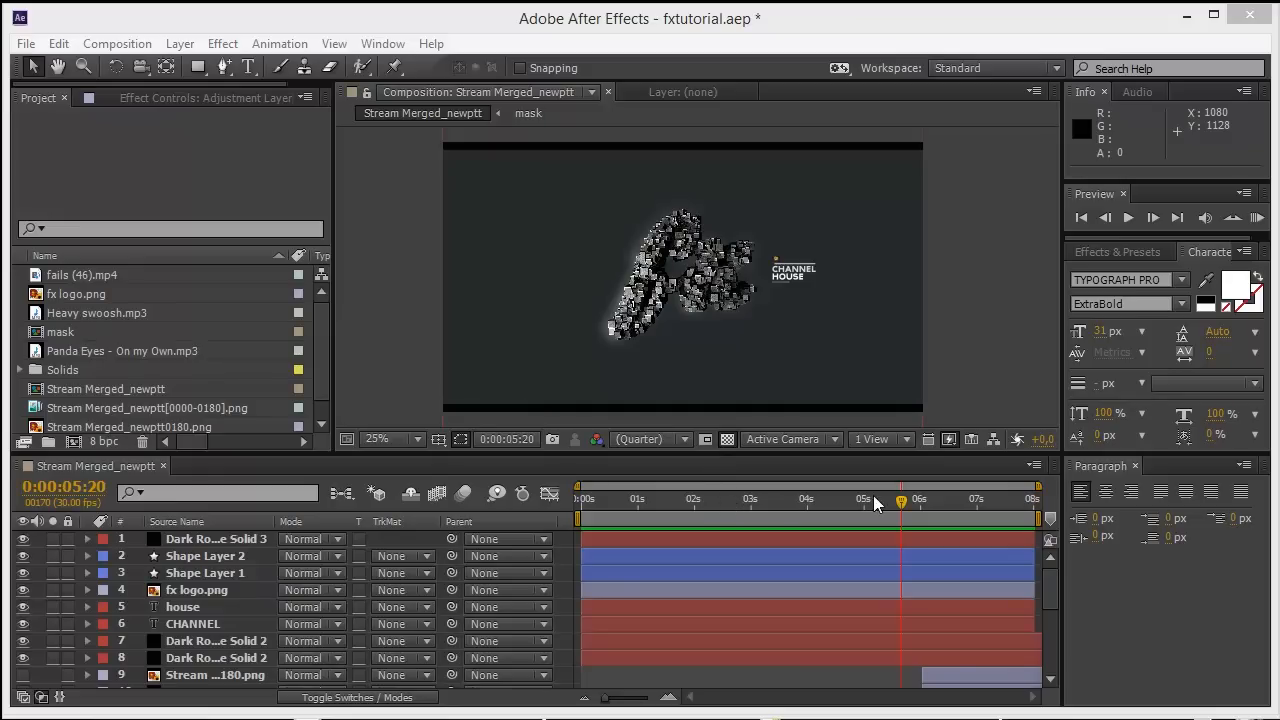
{"action": "mouse_move", "coordinate": [880, 490]}
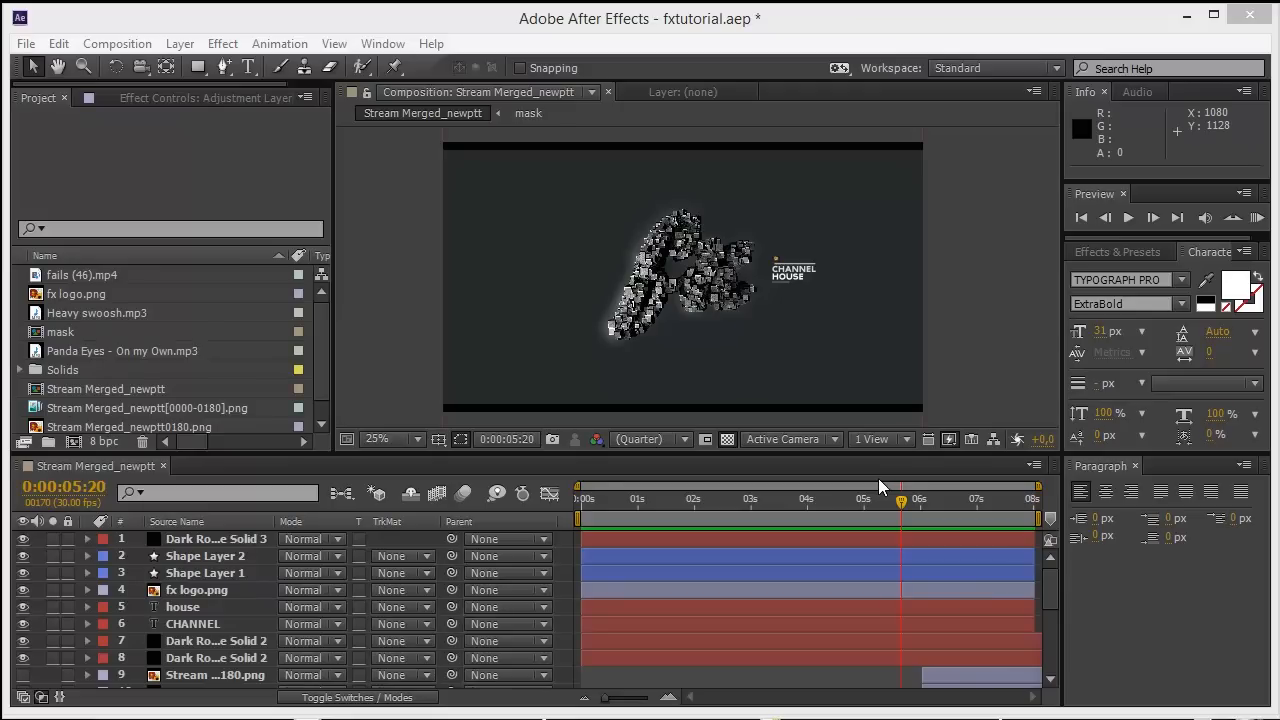
{"action": "mouse_move", "coordinate": [878, 484]}
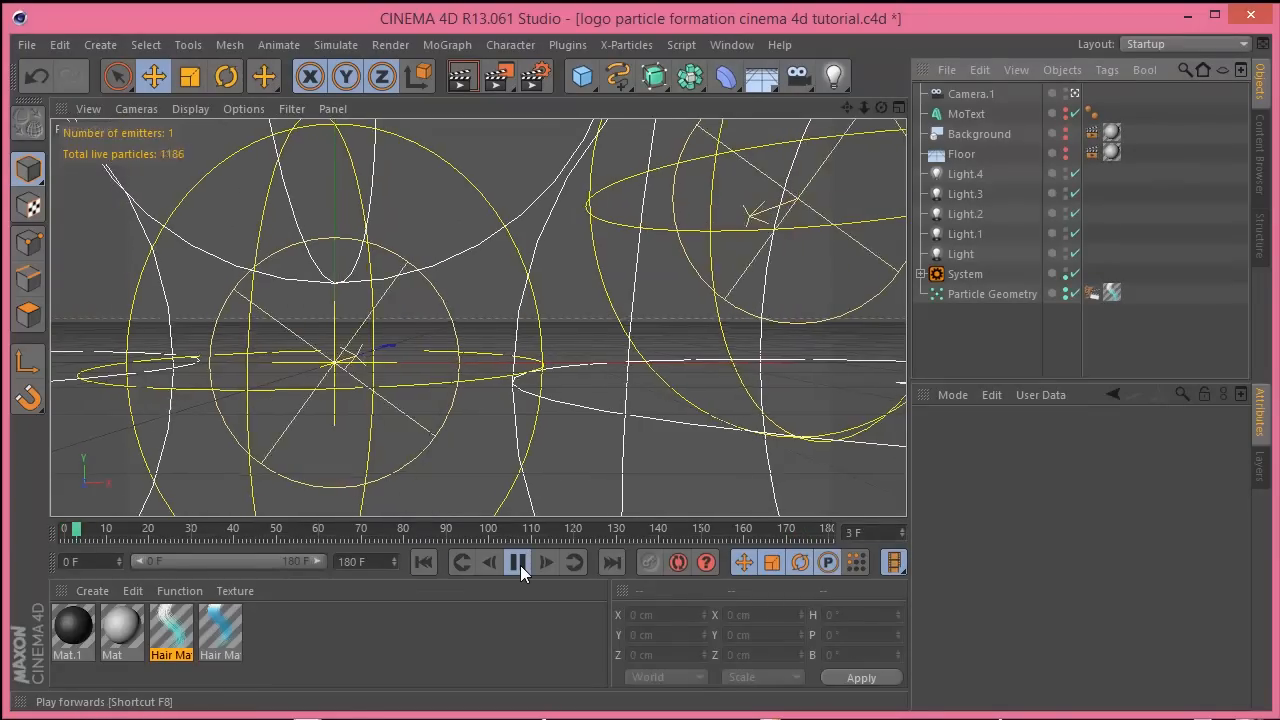
Play the X-Particles animation until particles form the green fx logo, then stop playback
{"action": "left_click", "coordinate": [518, 561]}
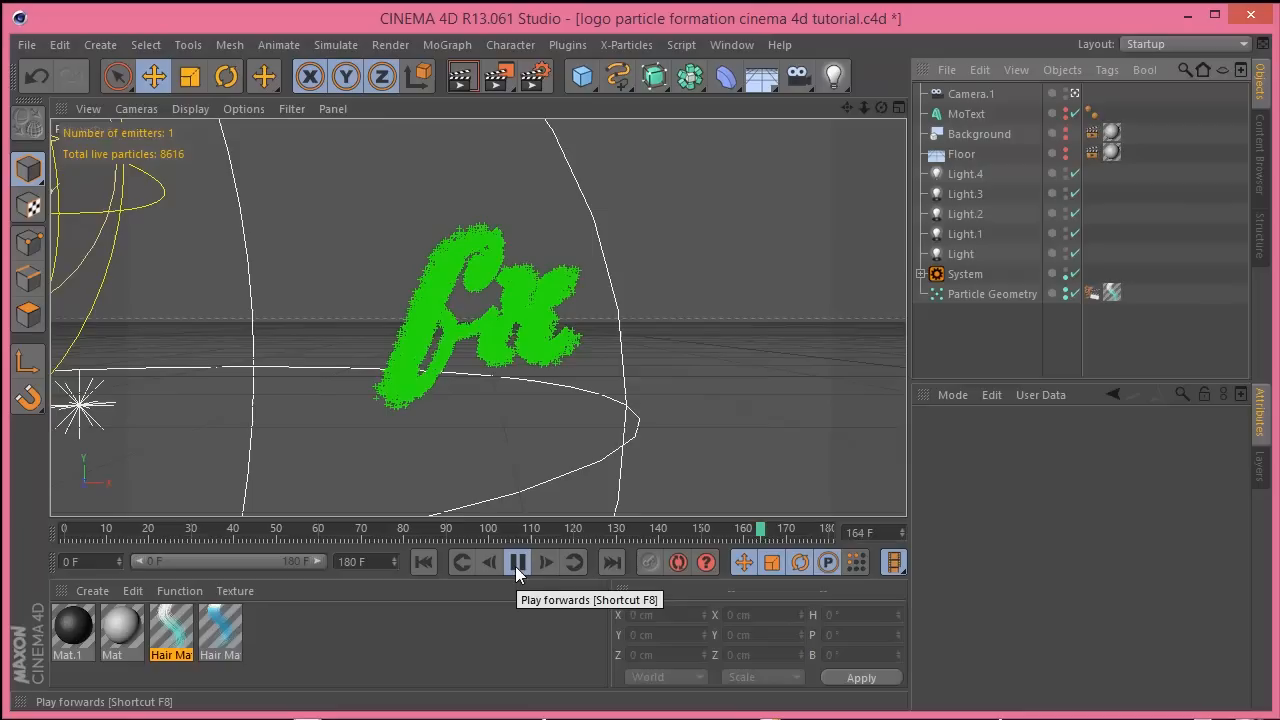
{"action": "left_click", "coordinate": [517, 561]}
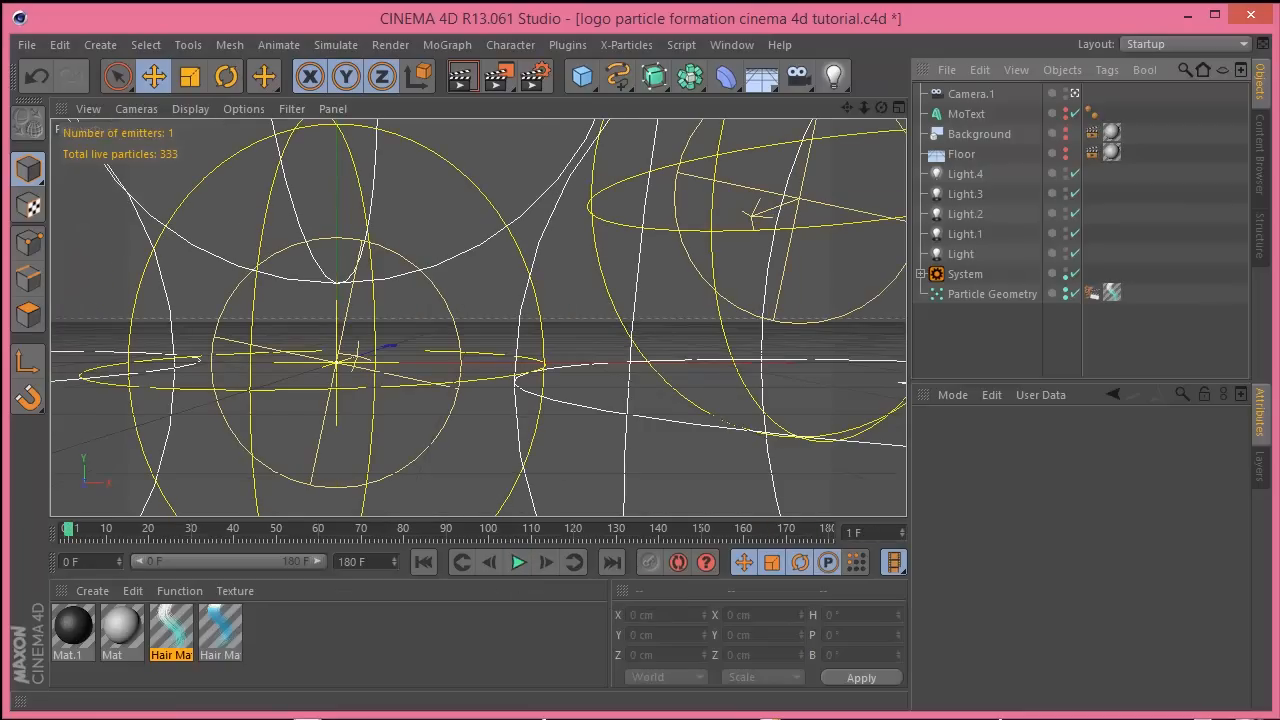